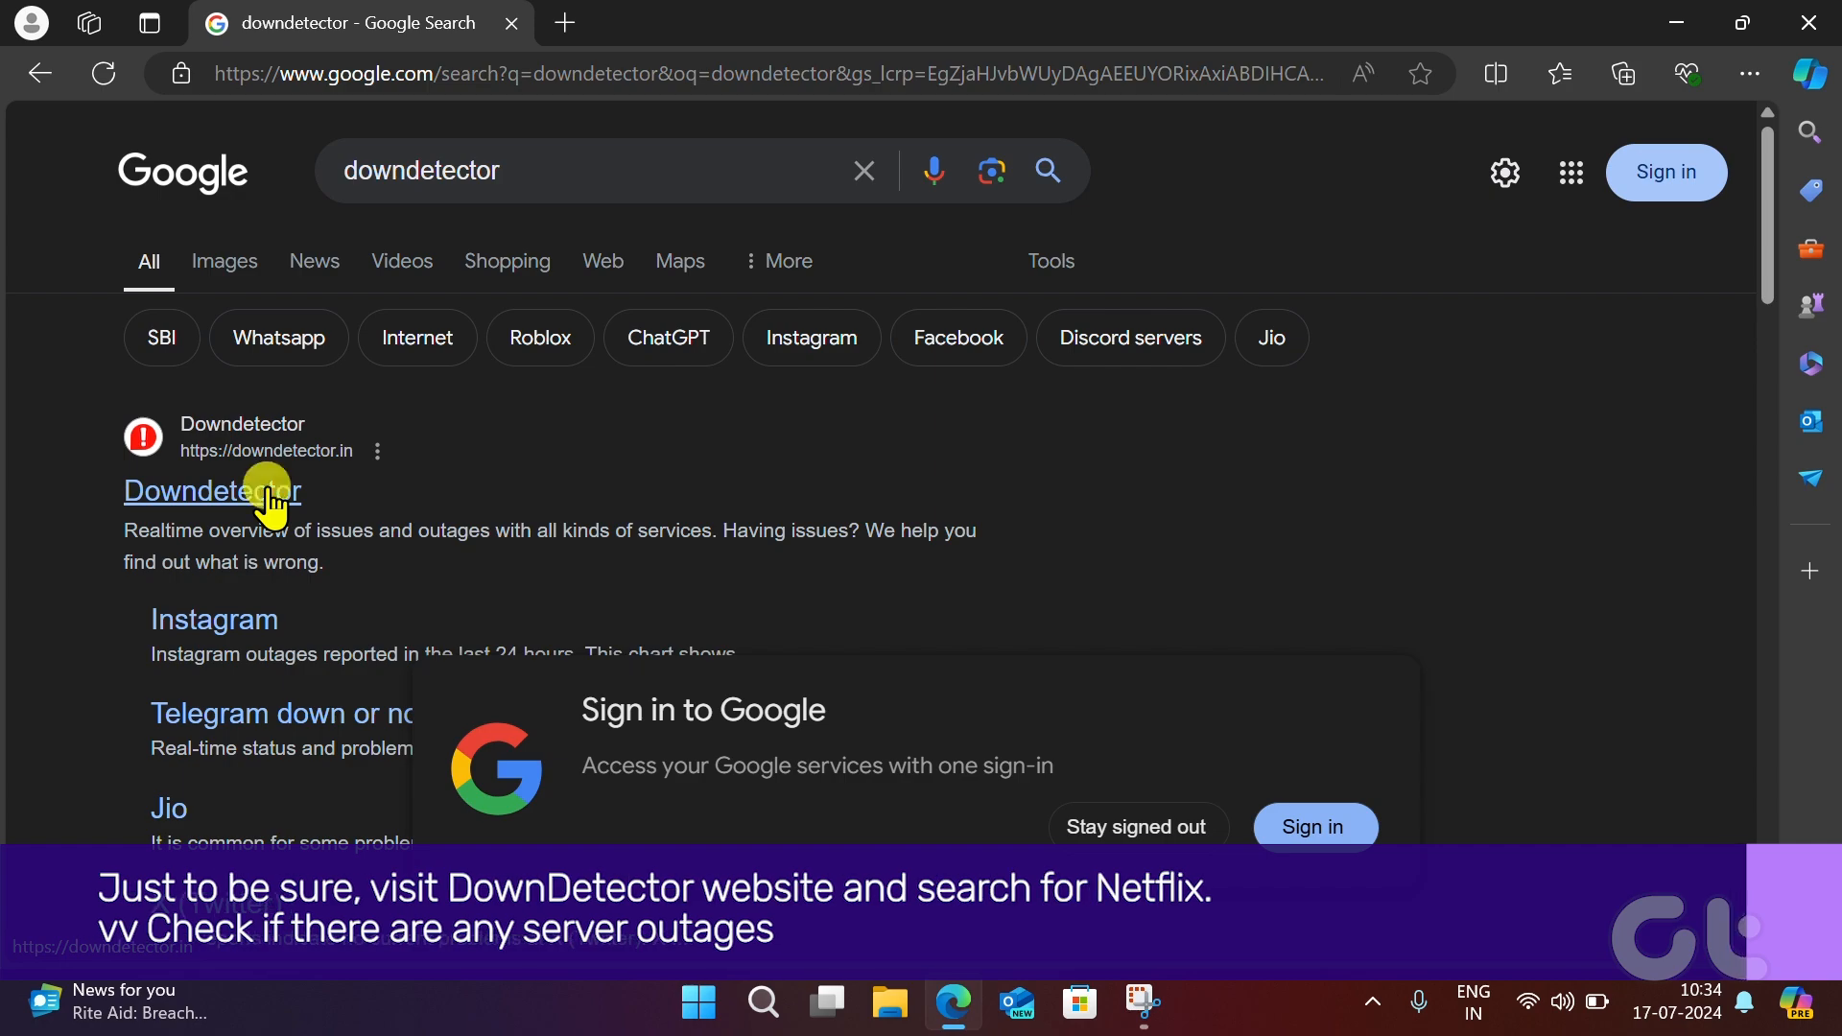
Open Downdetector's Netflix page and scroll to the past-24-hours outage chart
left_click(211, 490)
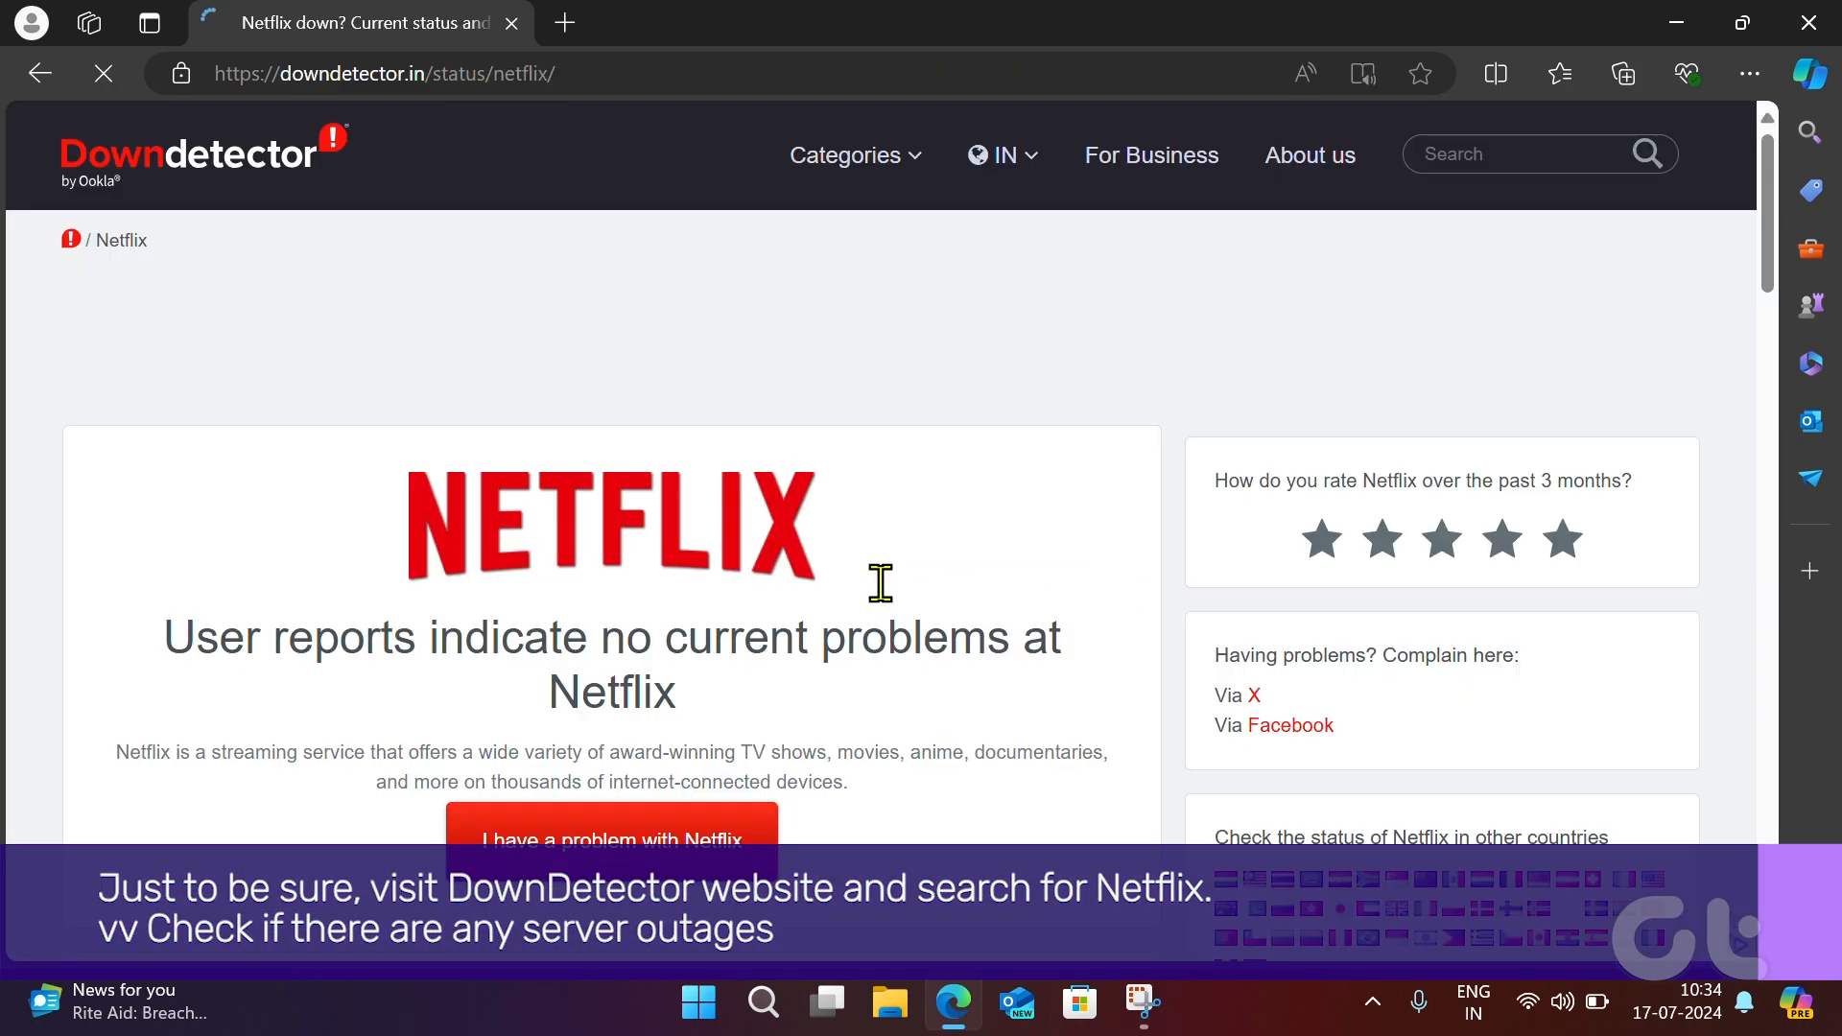
scroll("down", 3)
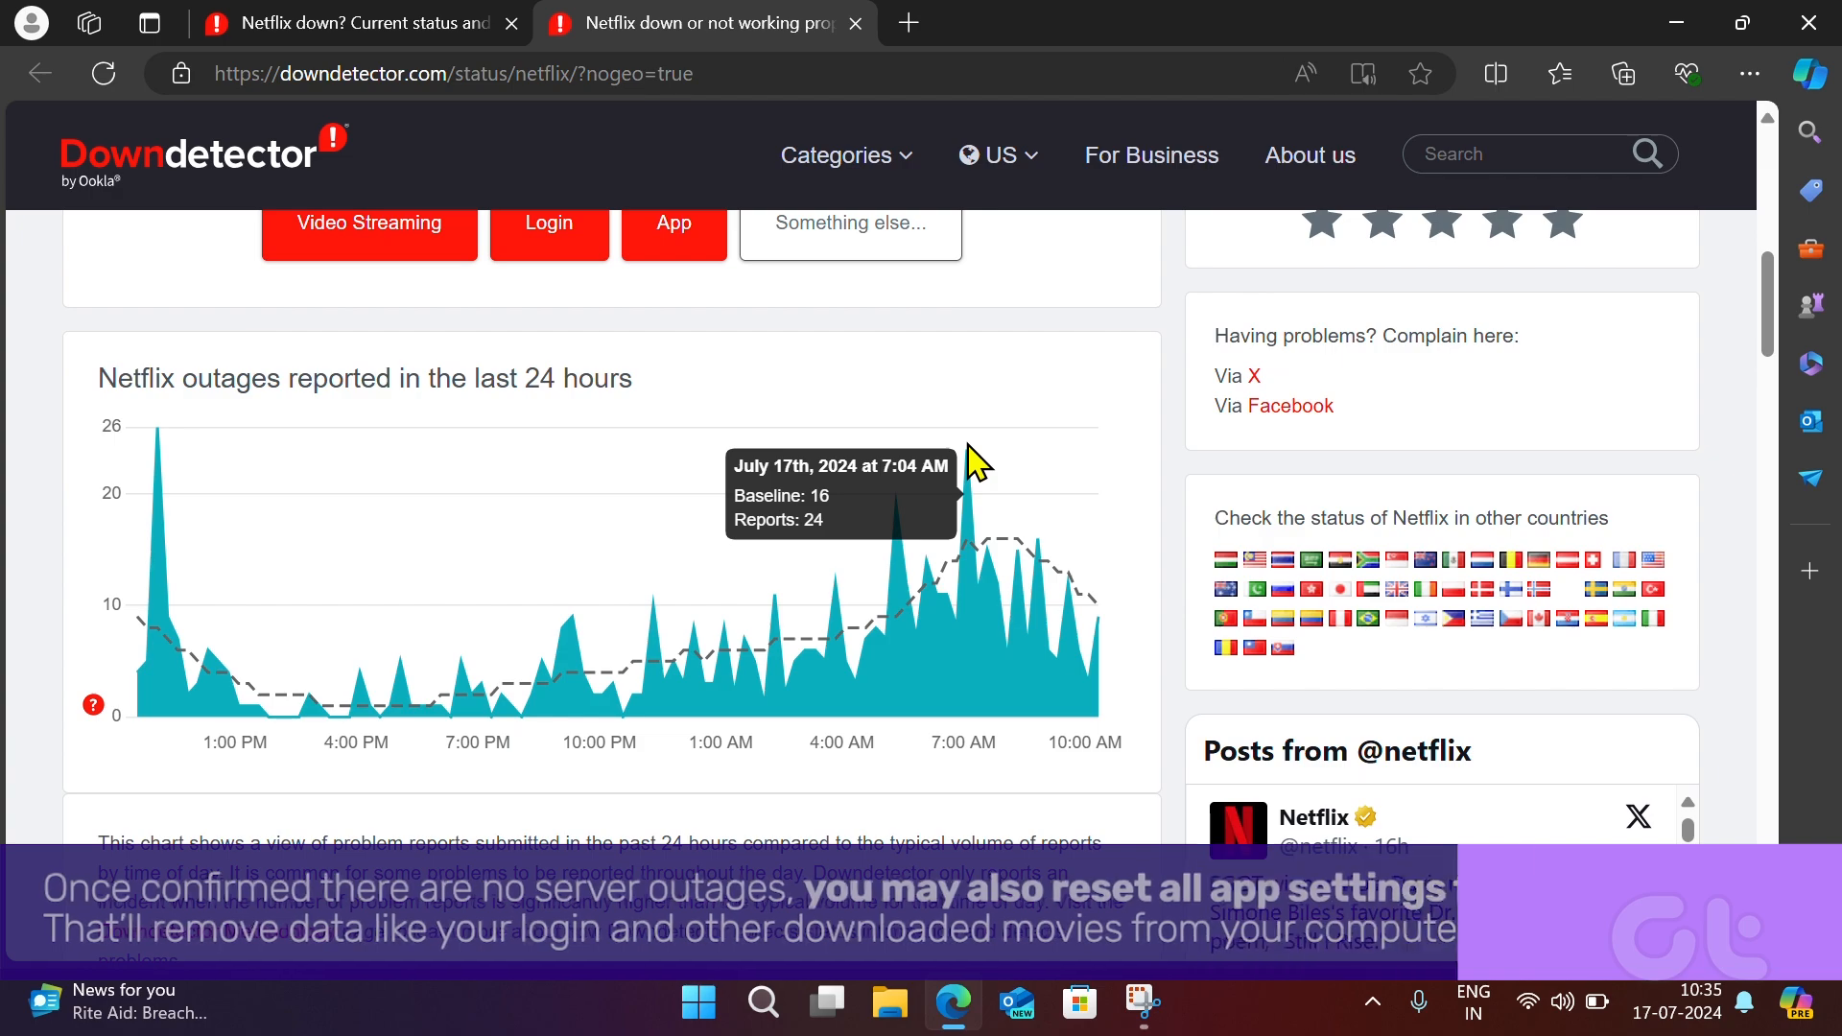
mouse_move(946, 634)
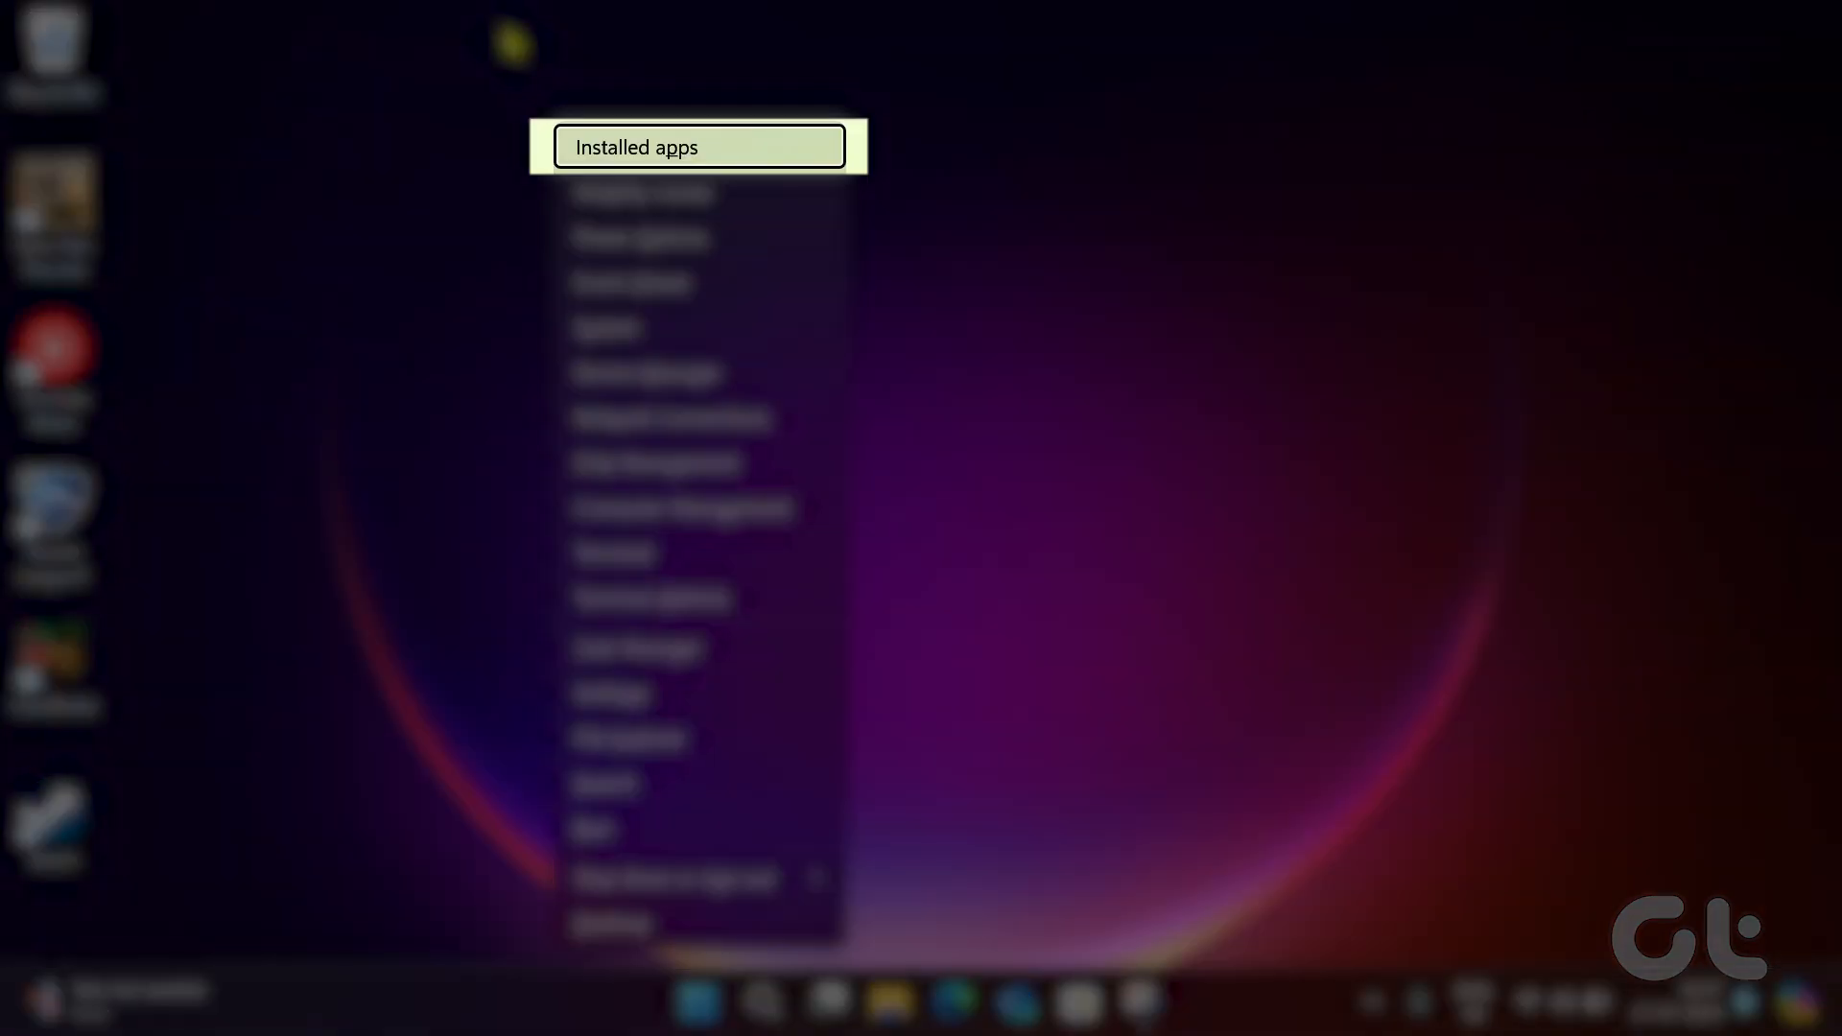
Search 'netflix' in Installed apps and reset it from Advanced options
left_click(663, 146)
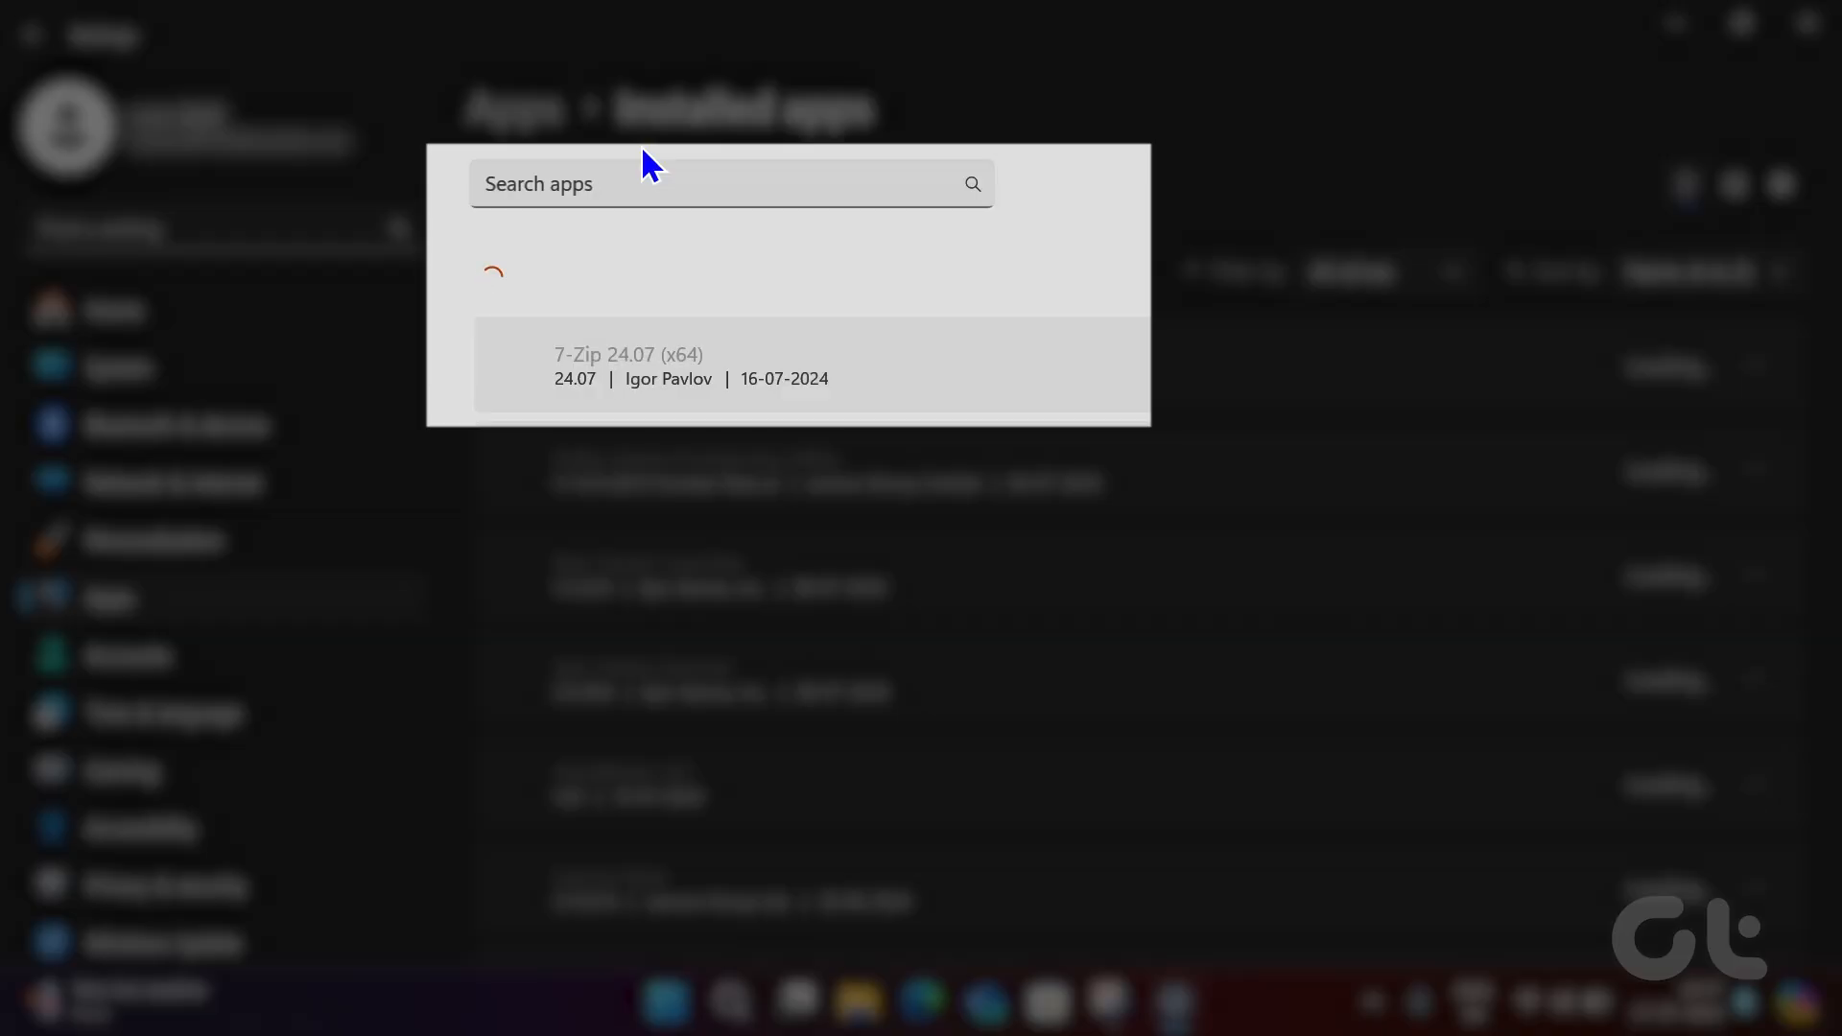
type("netflix")
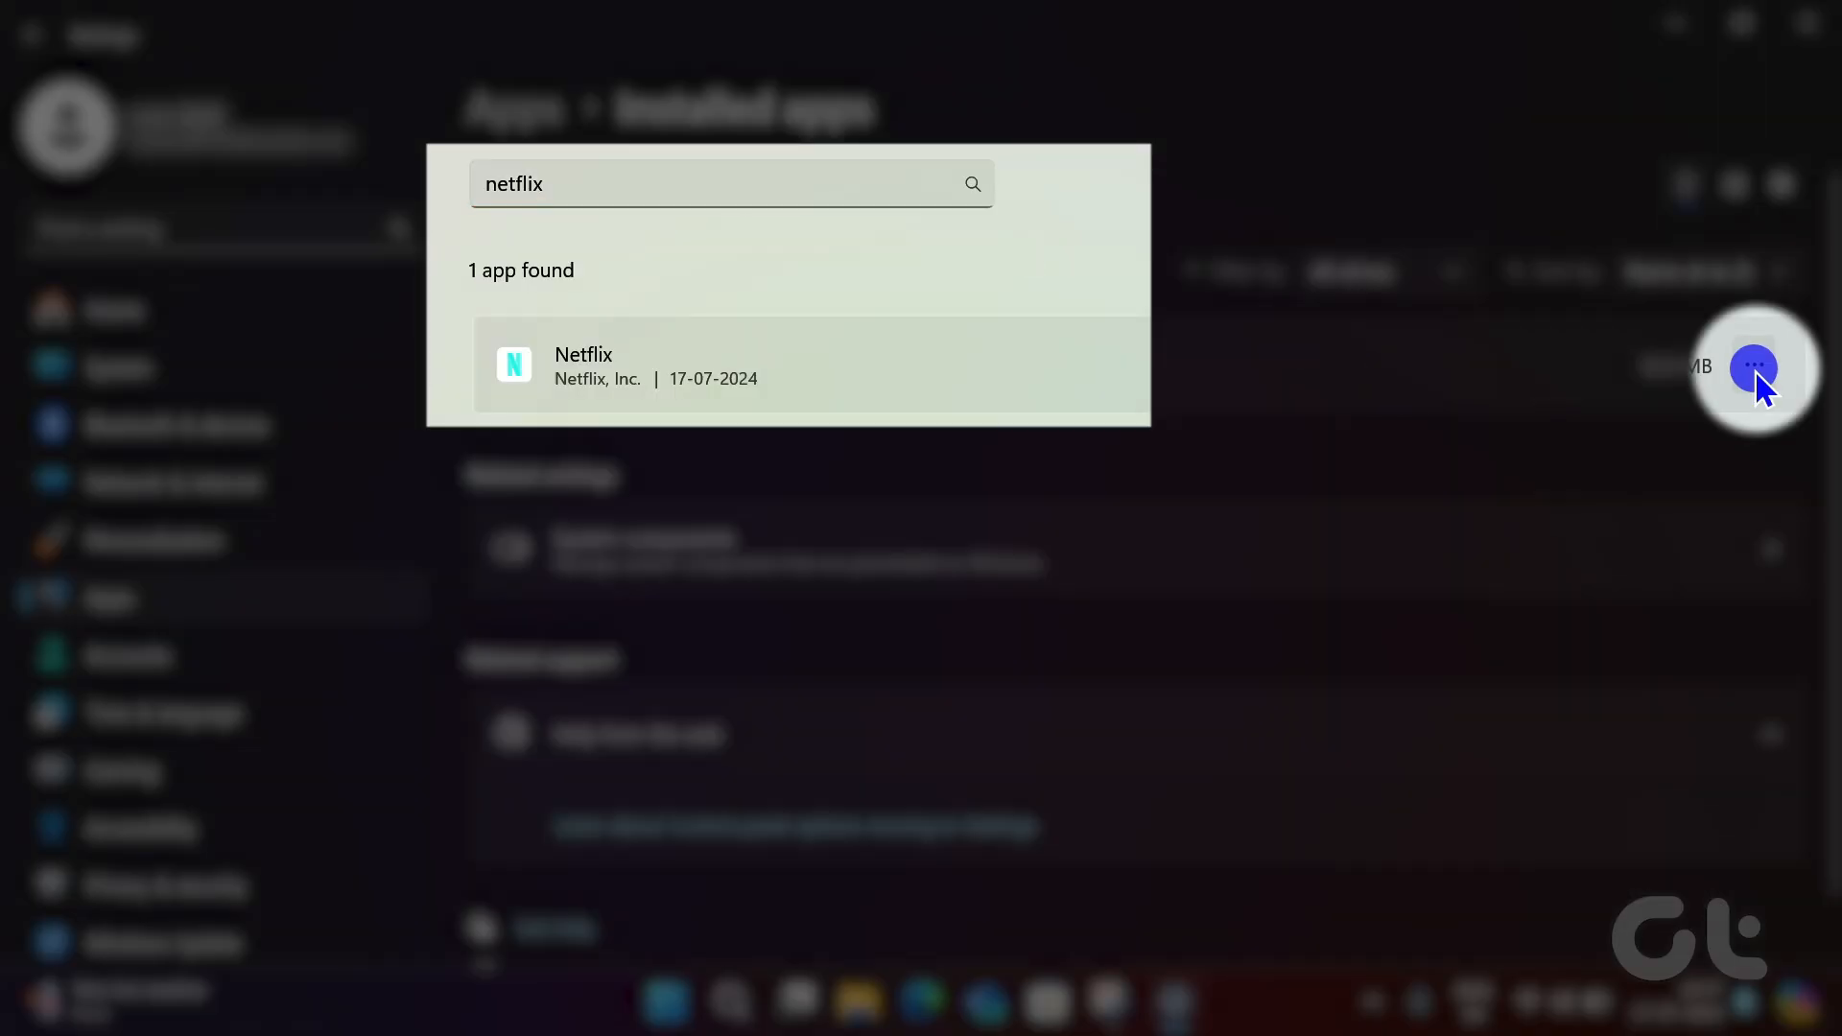
left_click(1754, 366)
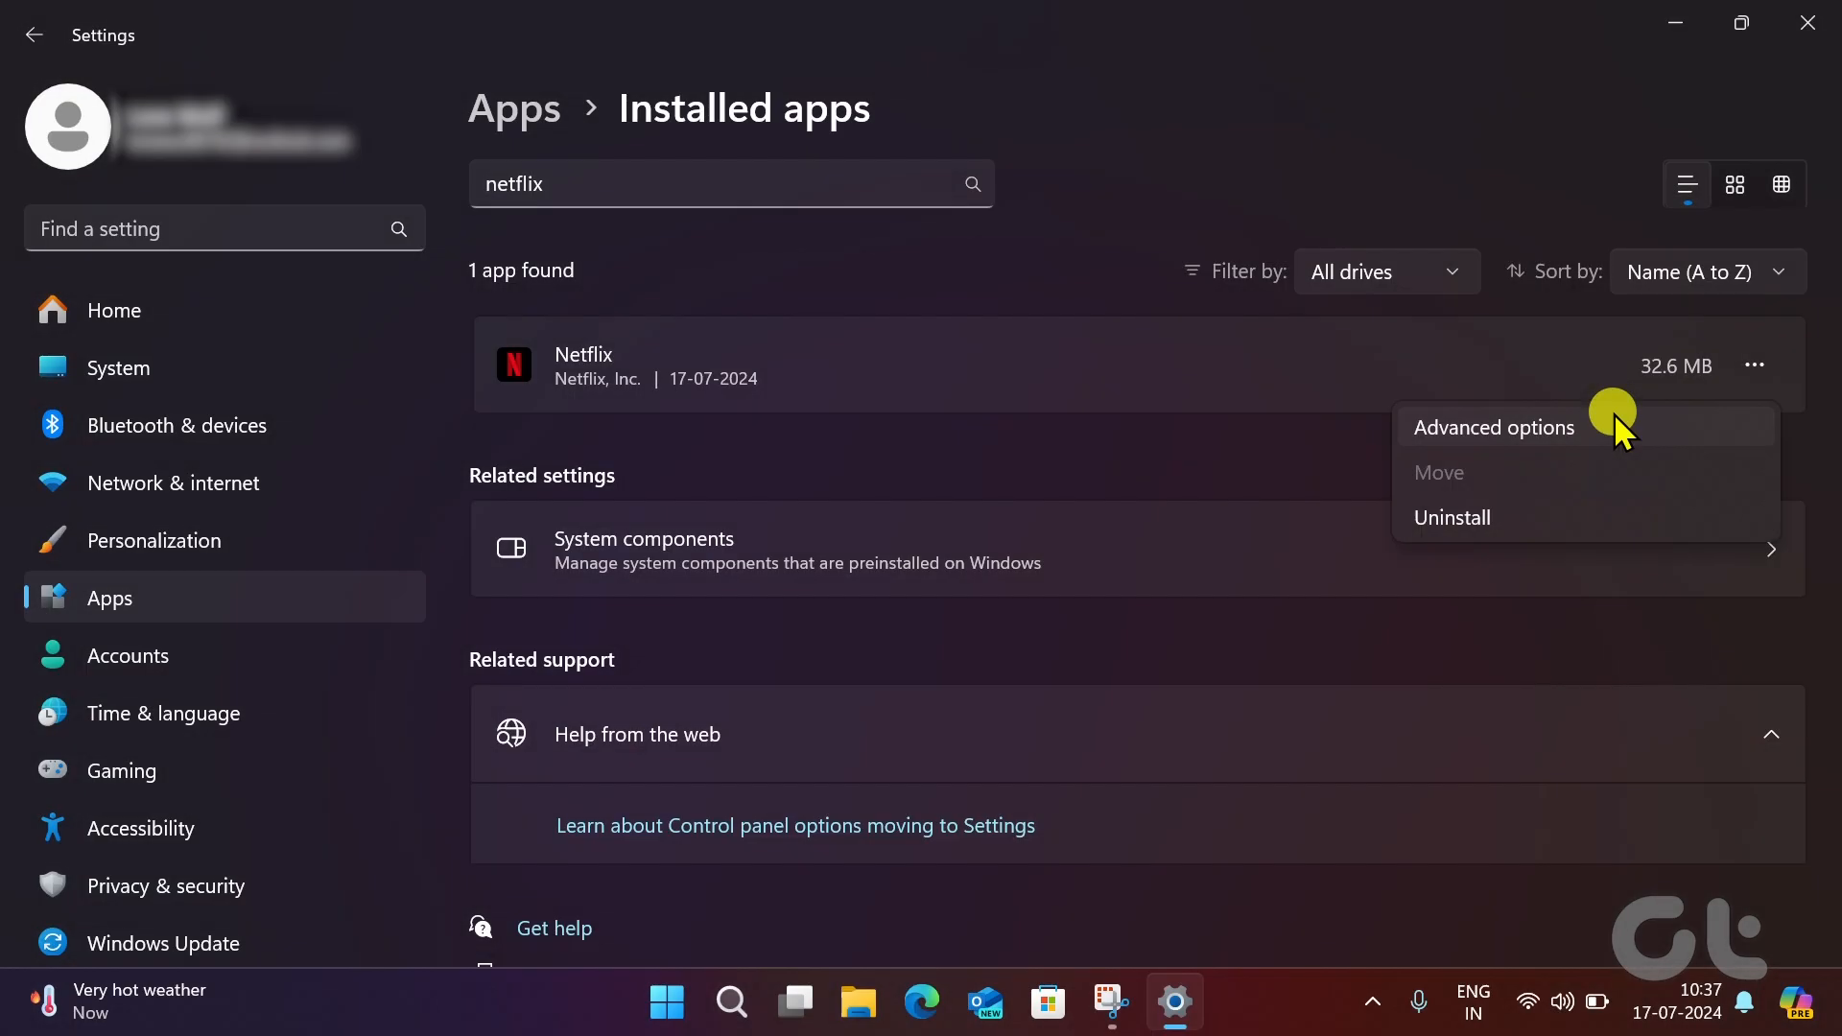
left_click(1494, 427)
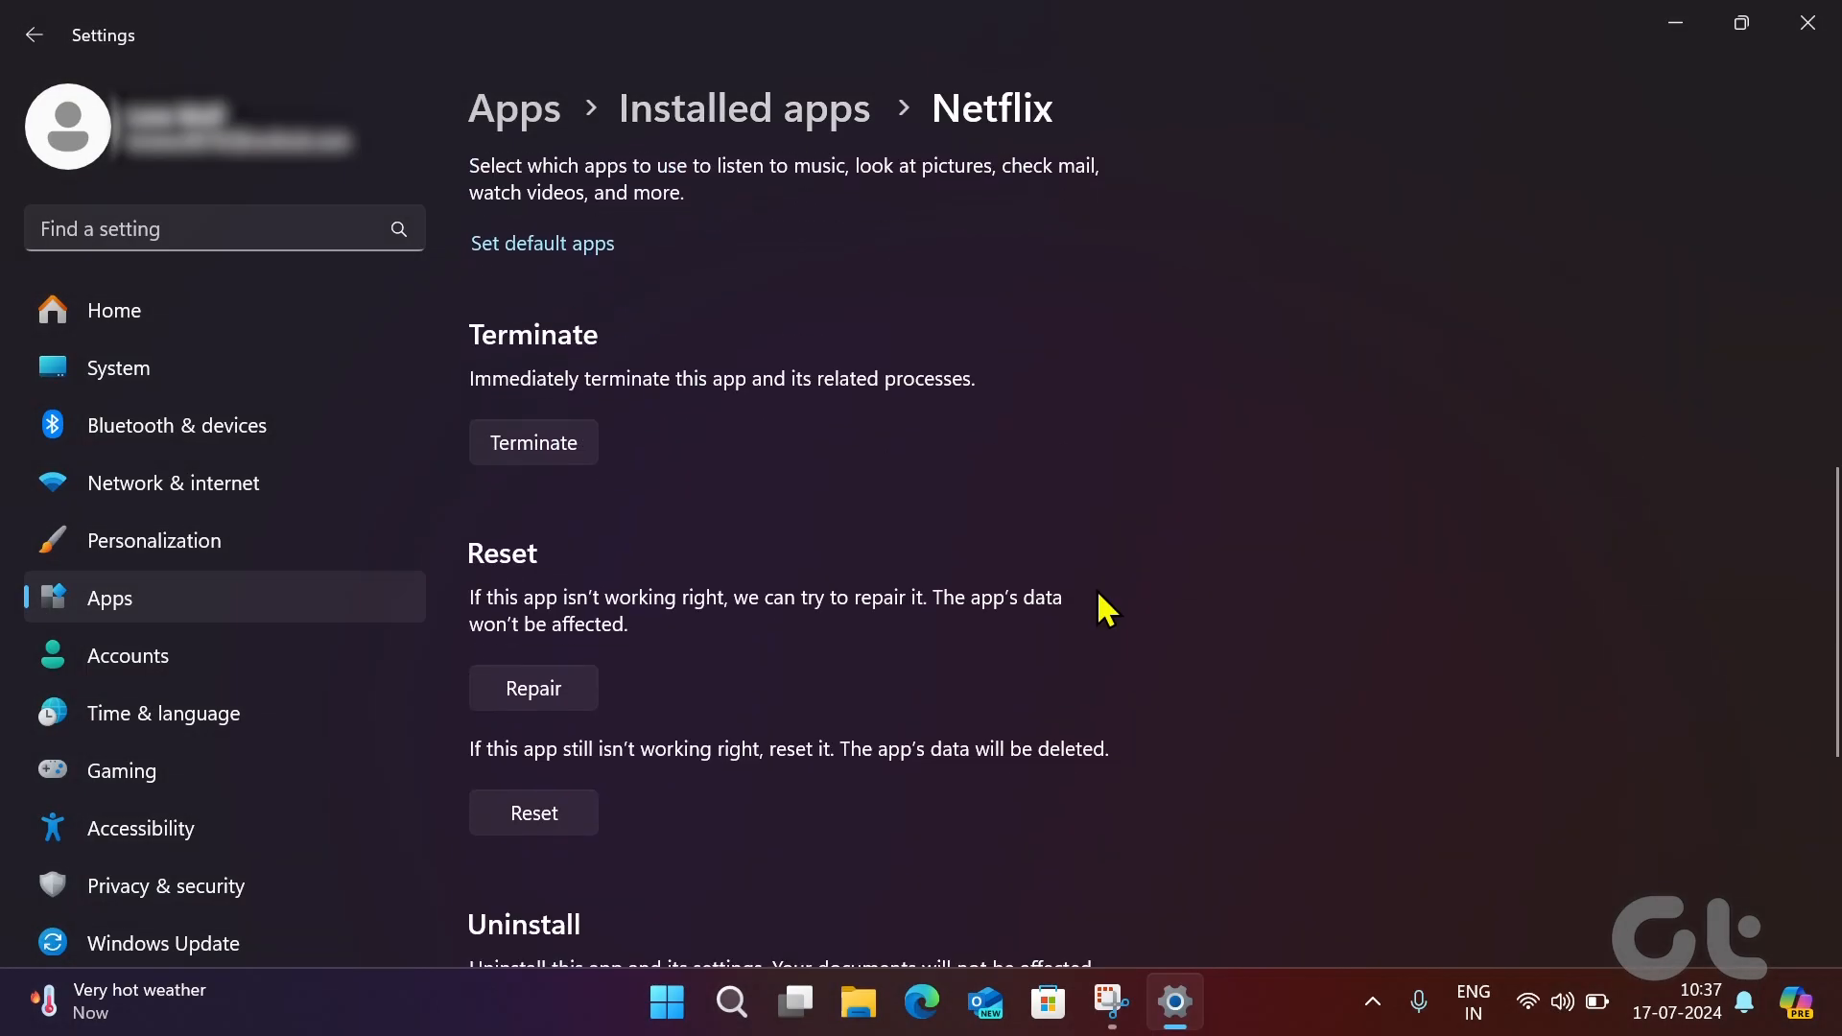
left_click(534, 813)
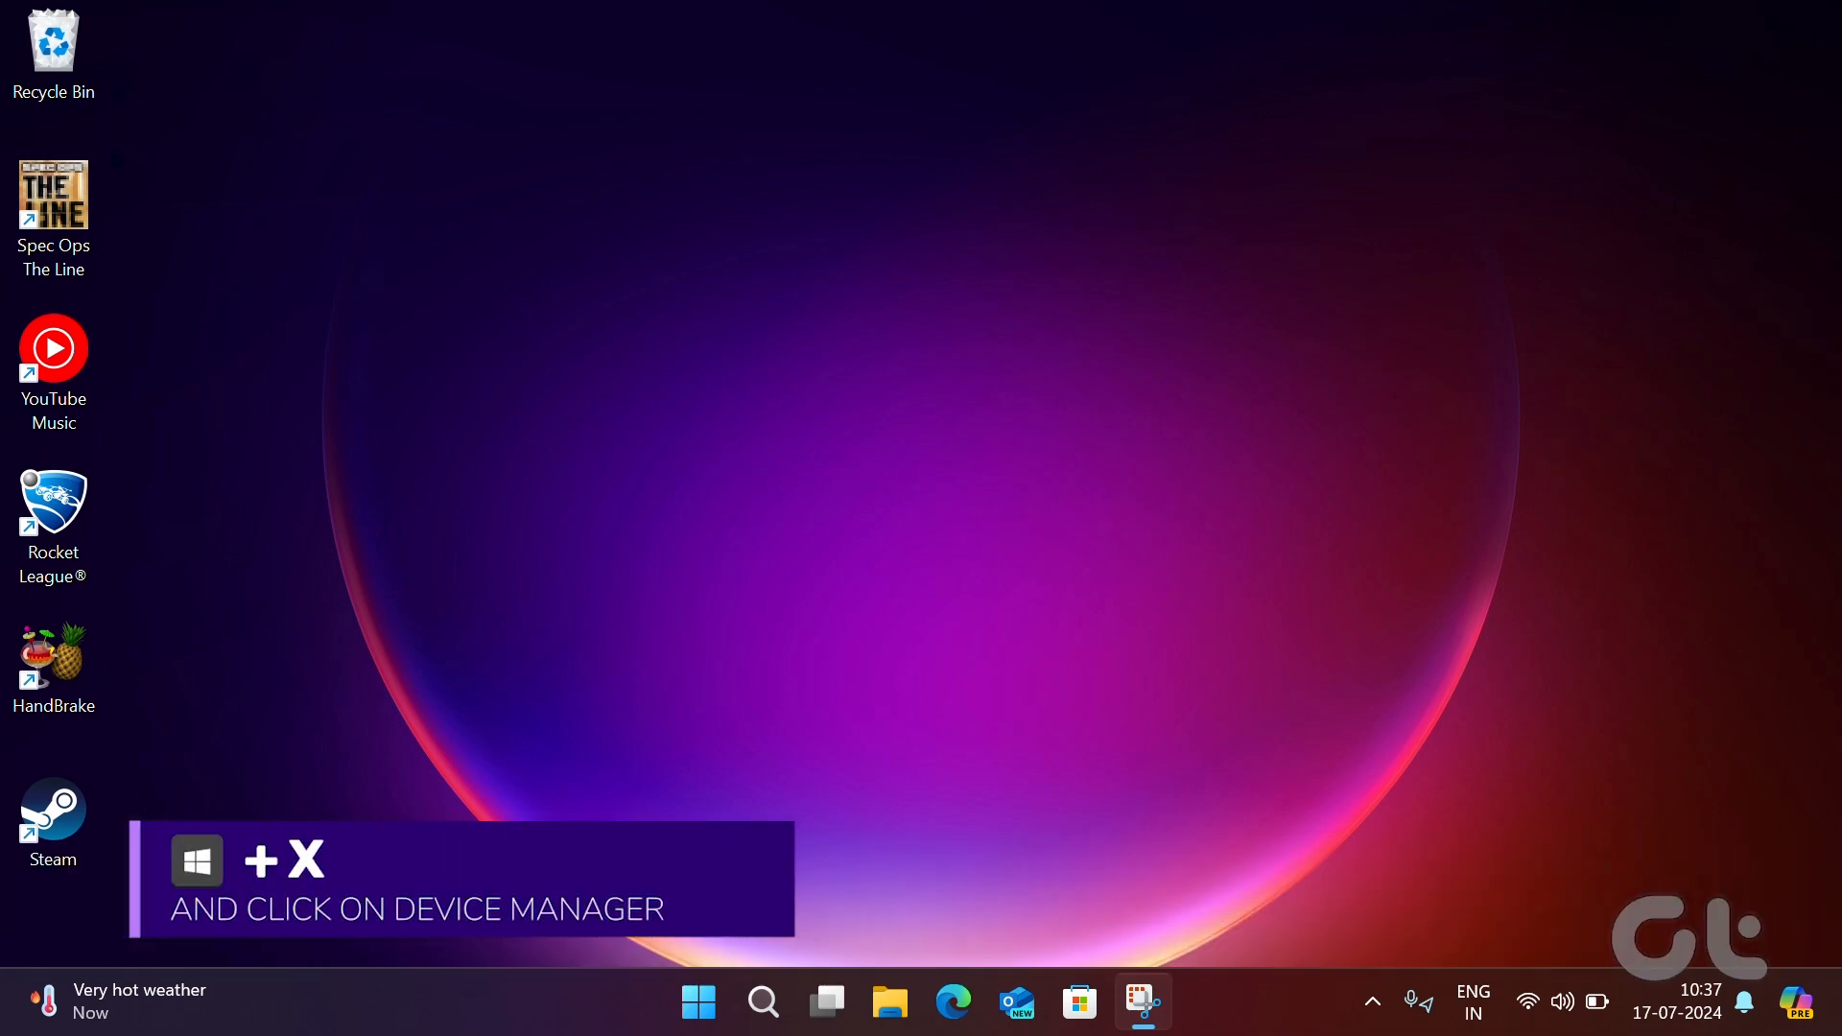
Bring up the Win+X Quick Link menu from the desktop
key("Win+X")
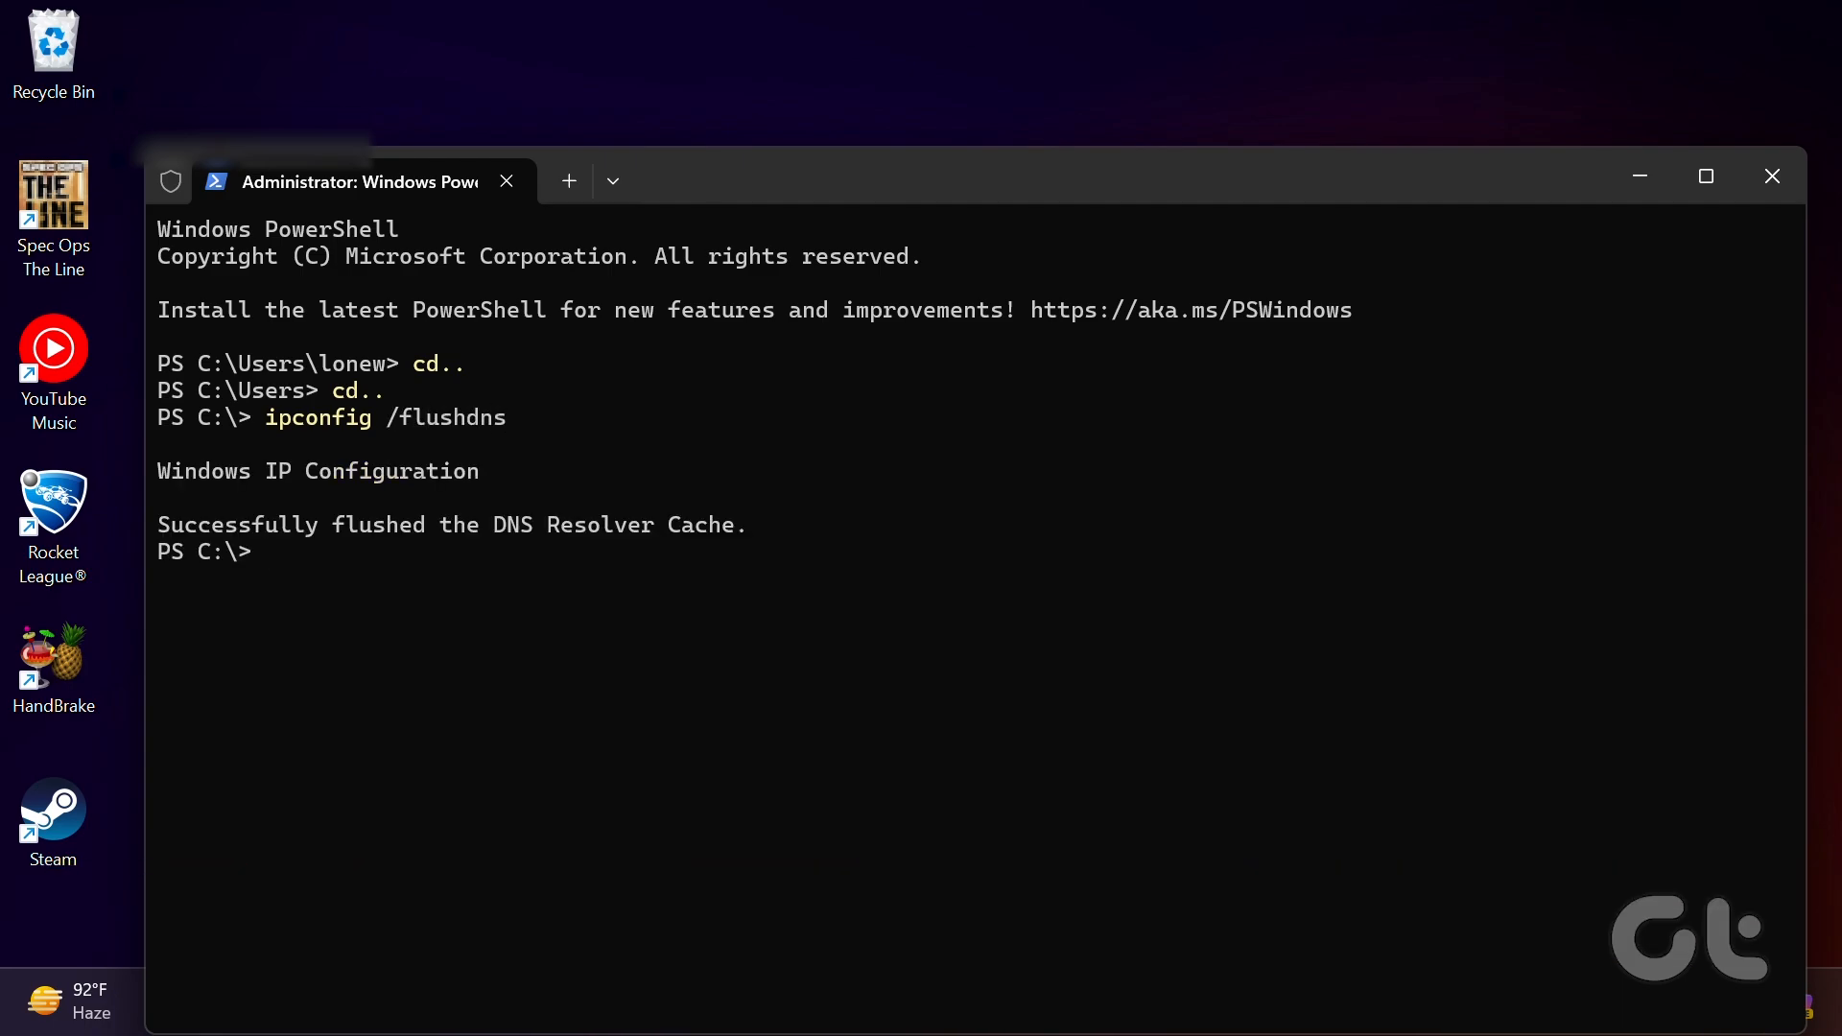
mouse_move(1772, 175)
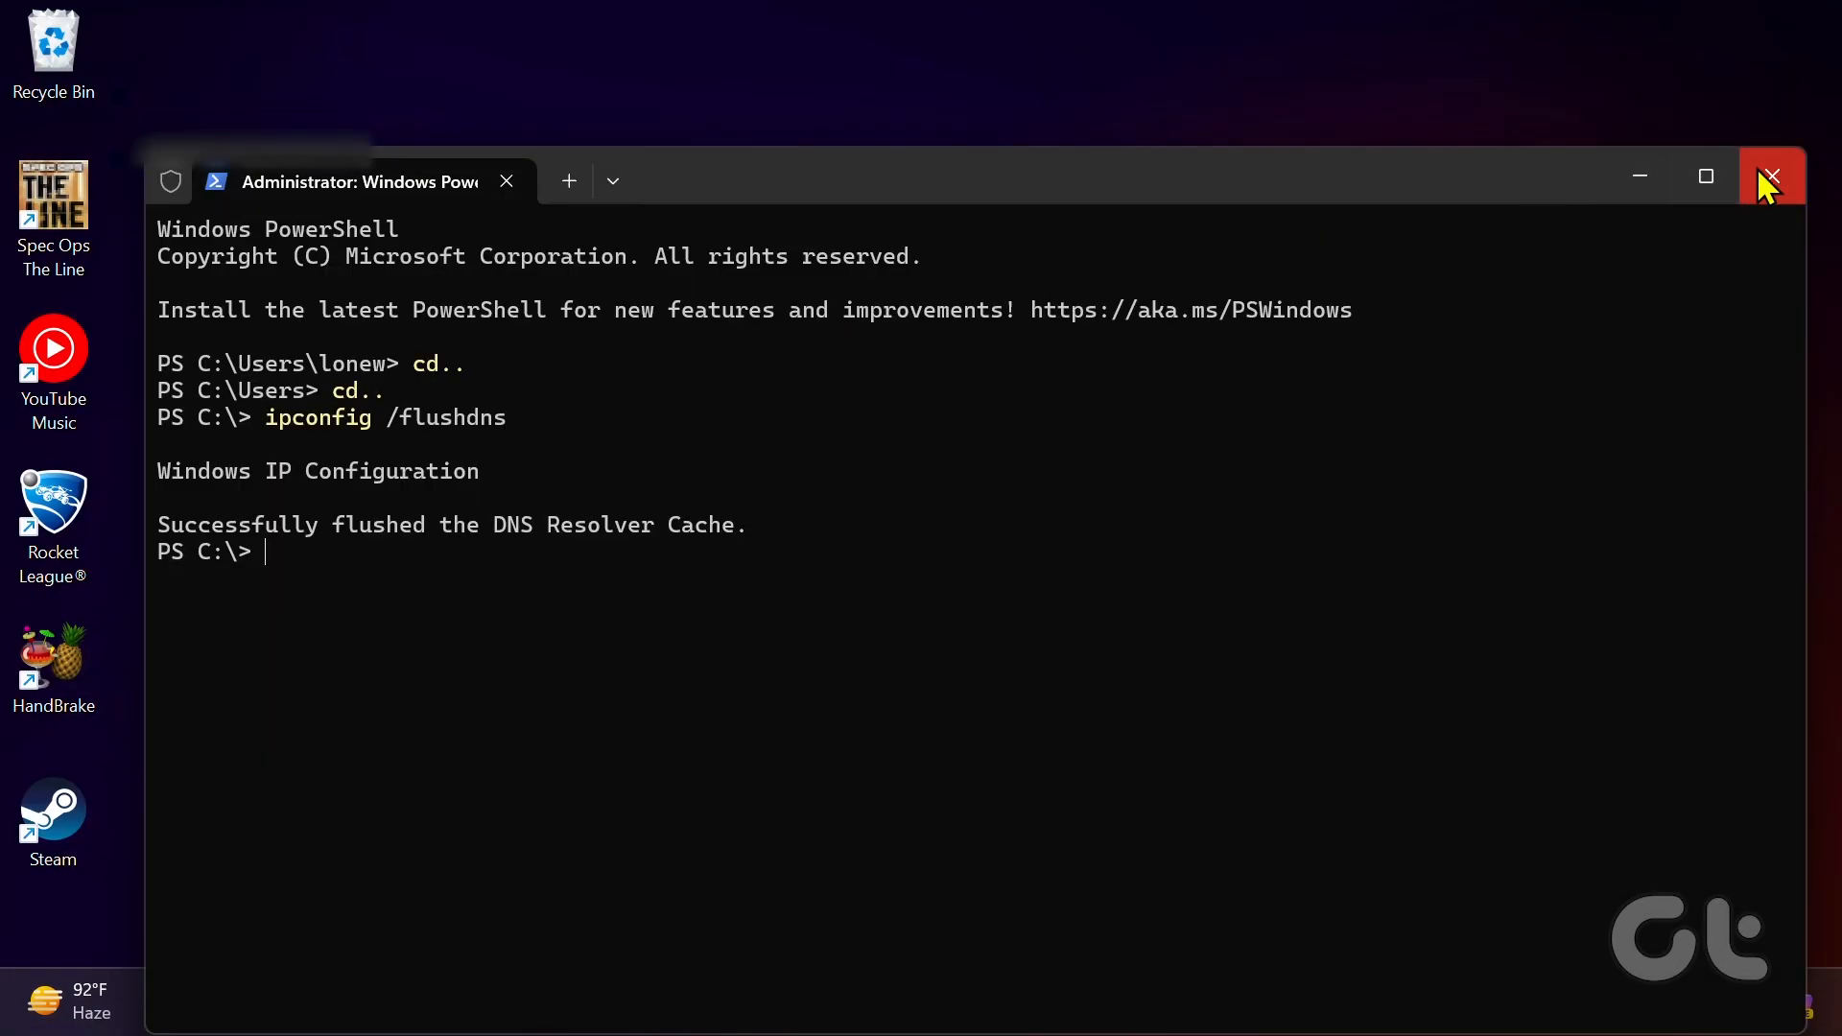
Close the admin PowerShell window after the ipconfig /flushdns success message
left_click(1772, 175)
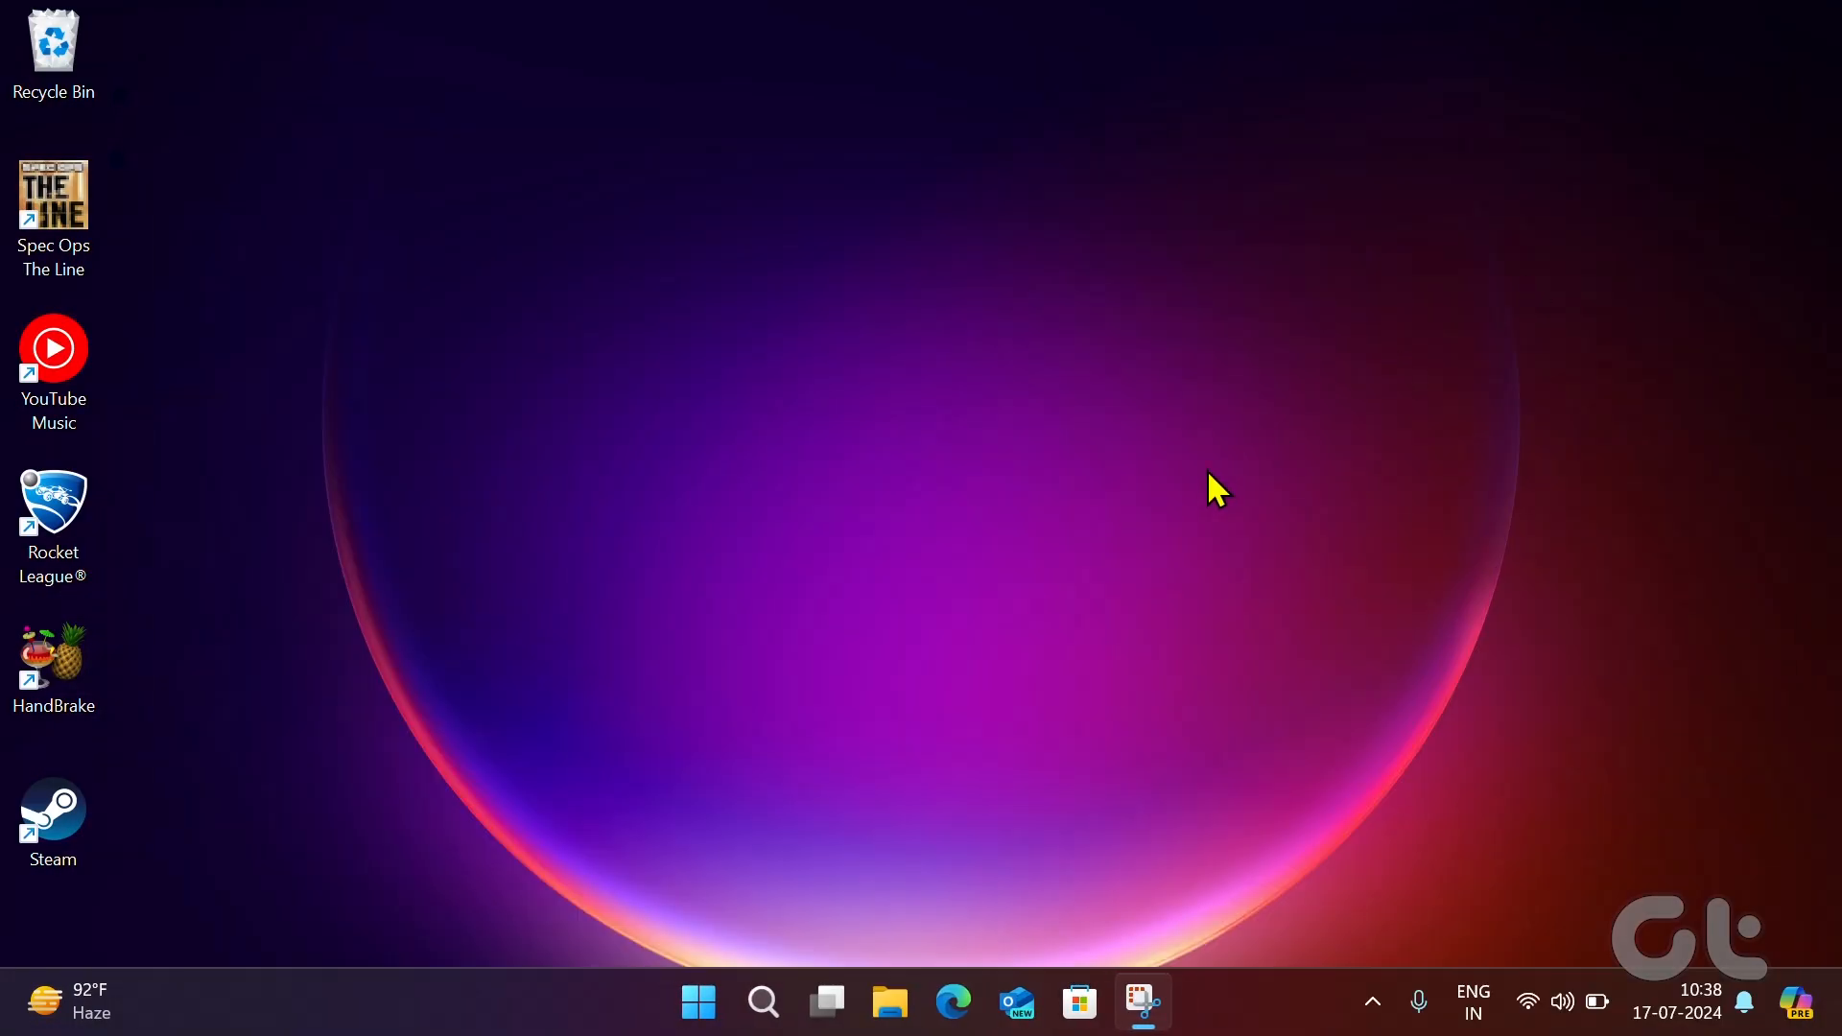